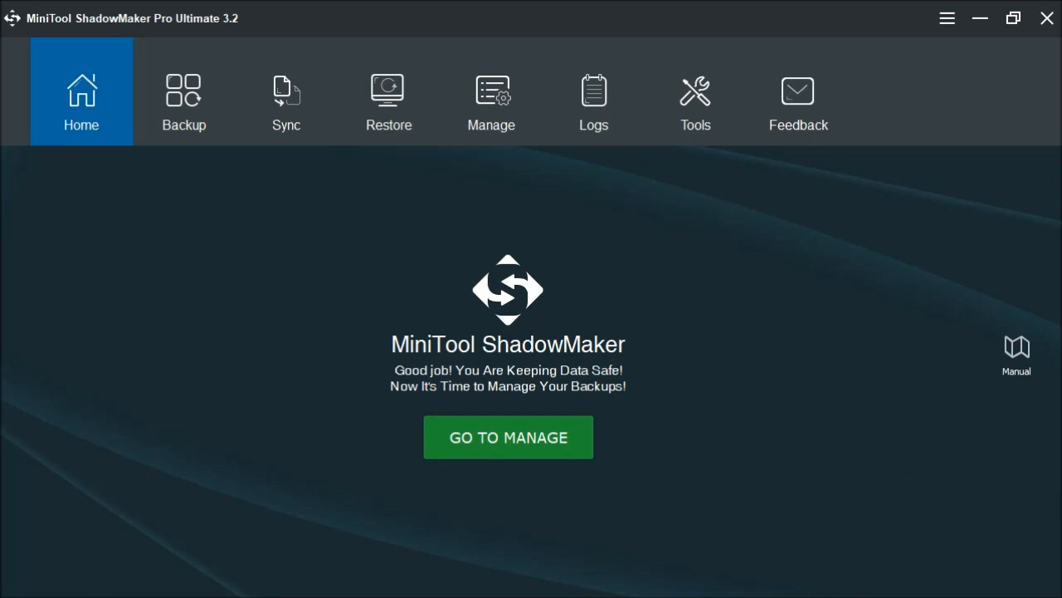
pyautogui.moveTo(123, 521)
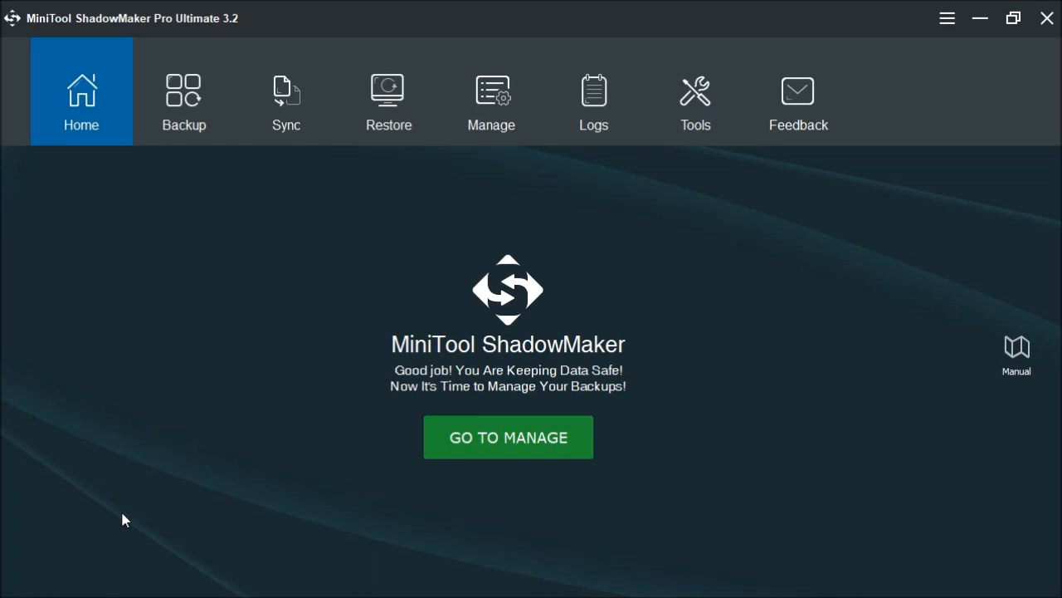
pyautogui.moveTo(332, 504)
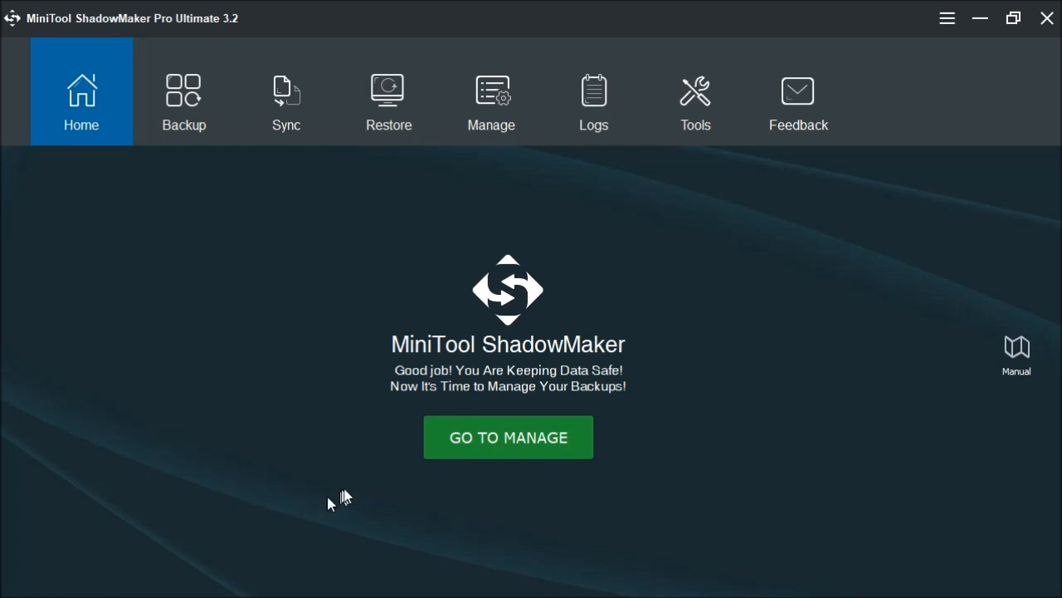
pyautogui.moveTo(672, 435)
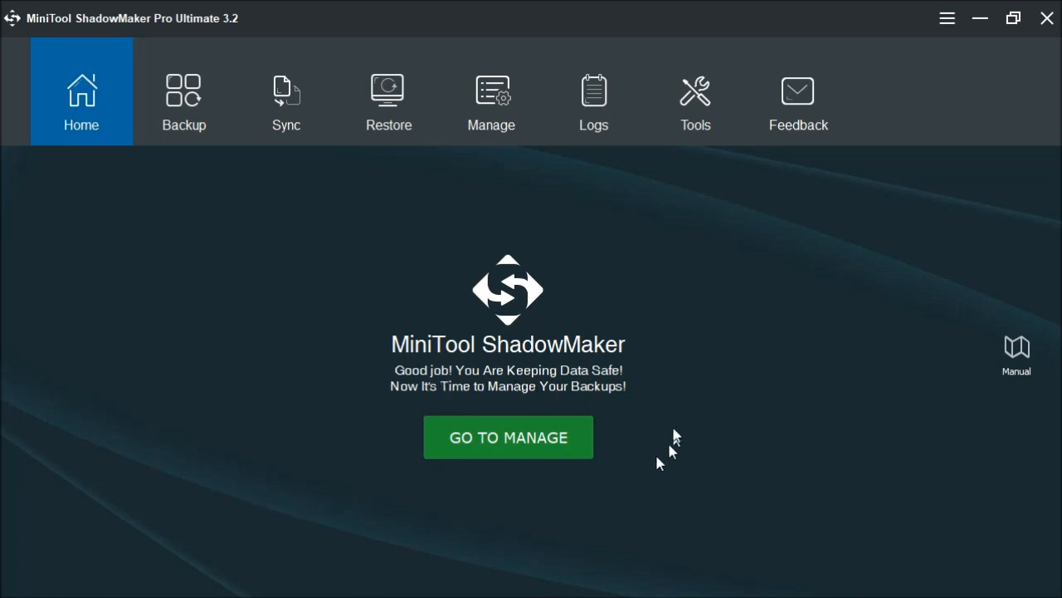
pyautogui.moveTo(490, 495)
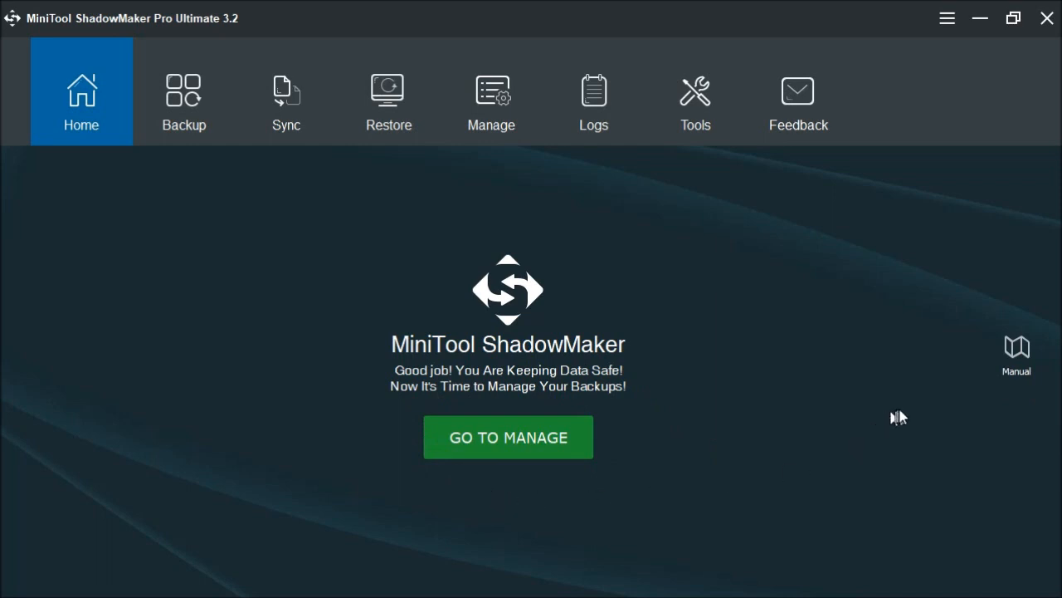
pyautogui.moveTo(1012, 317)
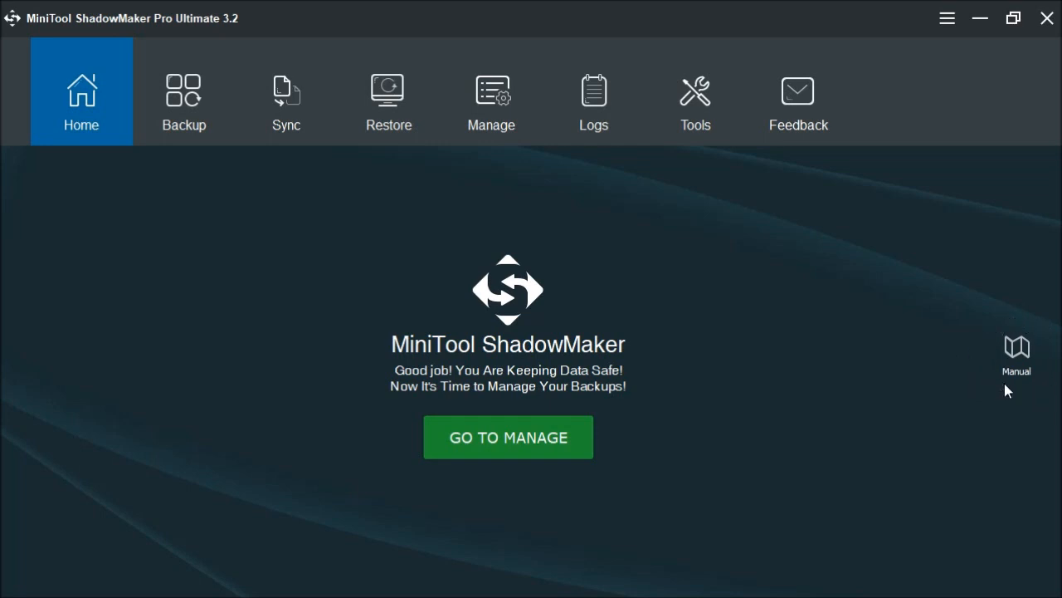
pyautogui.moveTo(1029, 370)
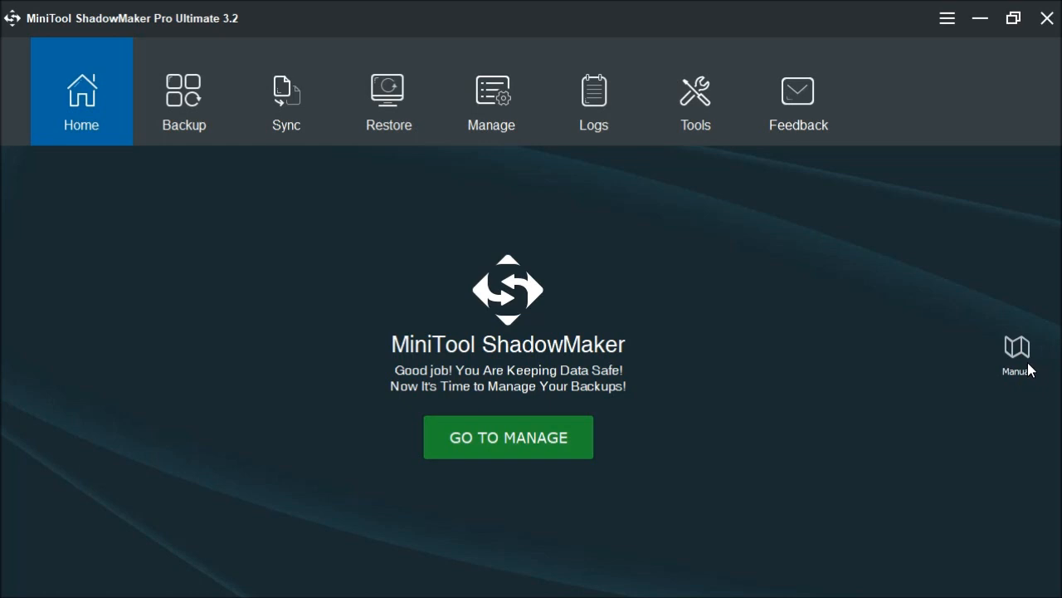
# Step: Open the Backup page's Backup Scheme settings showing the incremental scheme with 3 versions
pyautogui.click(183, 92)
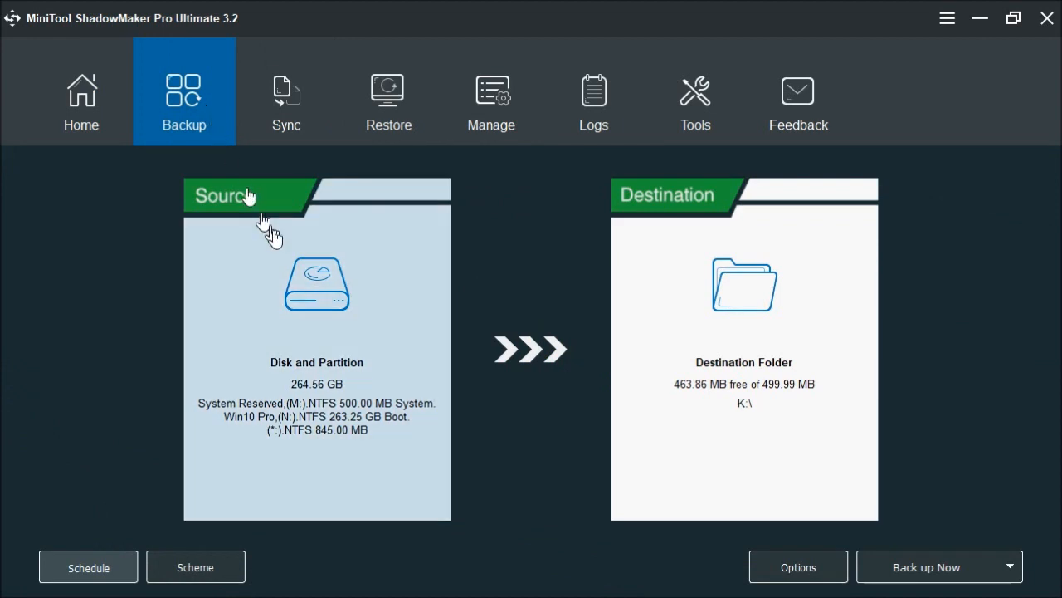
pyautogui.moveTo(316, 274)
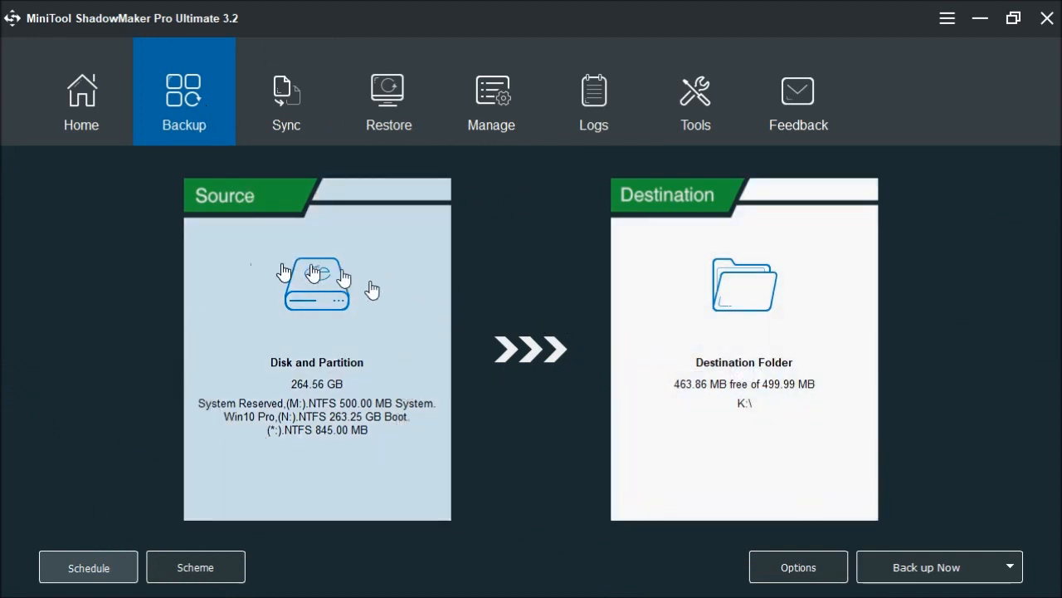
pyautogui.moveTo(623, 440)
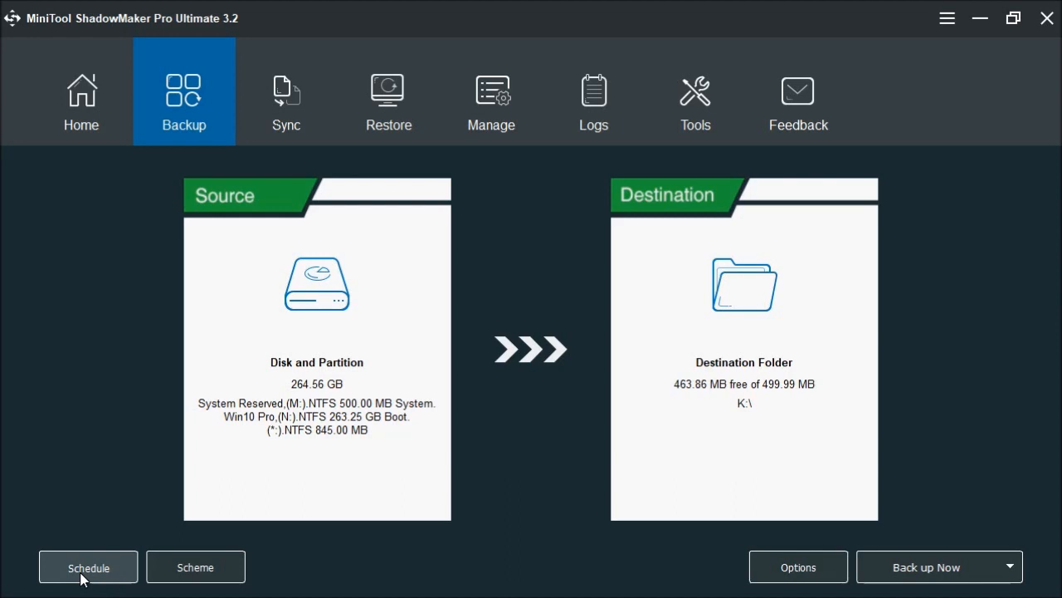
pyautogui.click(195, 567)
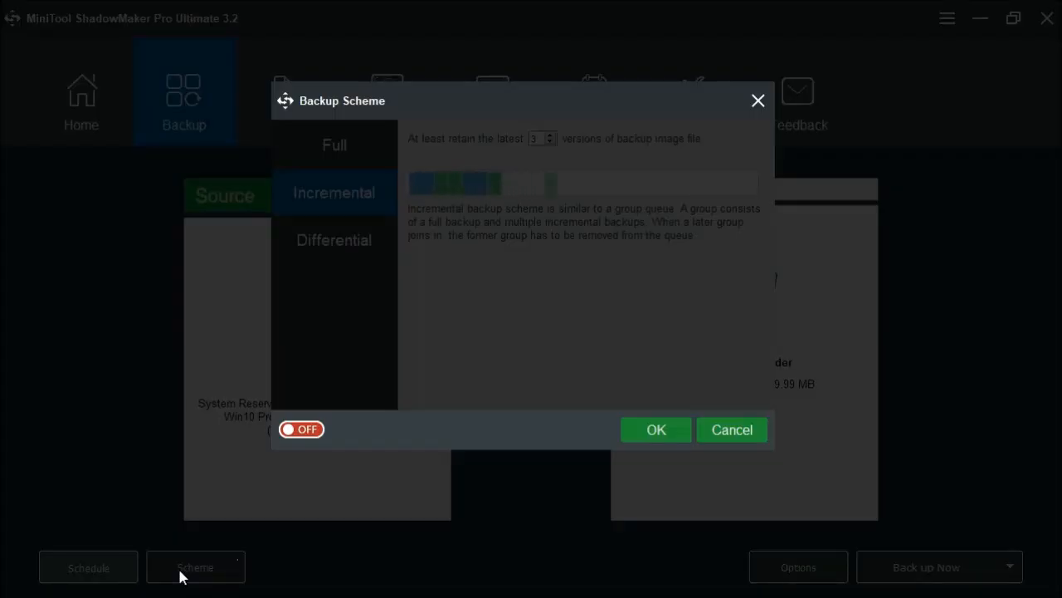
# Step: Cancel the Backup Scheme dialog, returning to the disk source and K:\ destination page
pyautogui.click(301, 429)
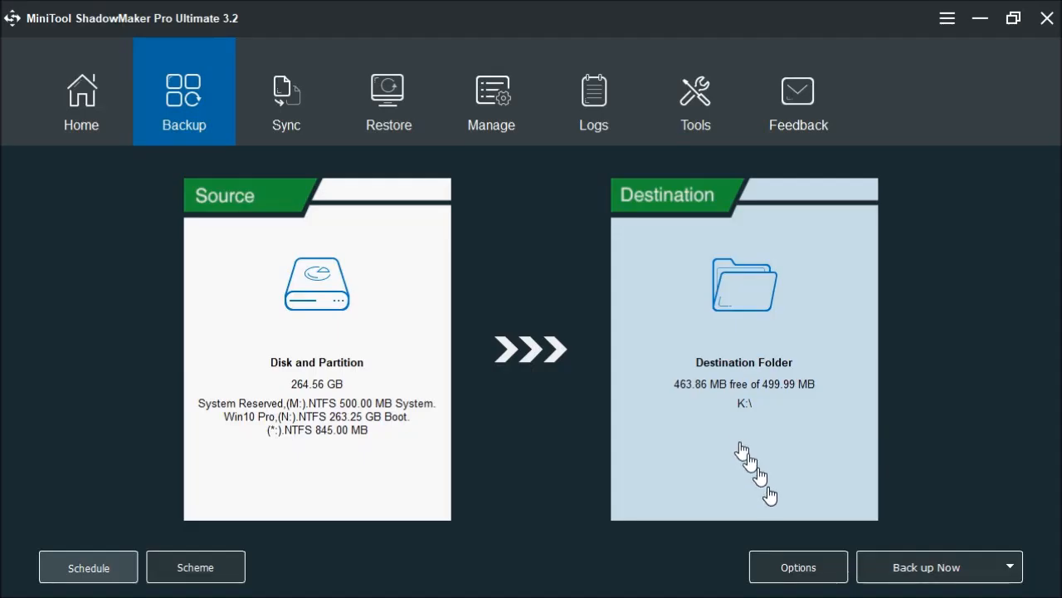
pyautogui.click(798, 567)
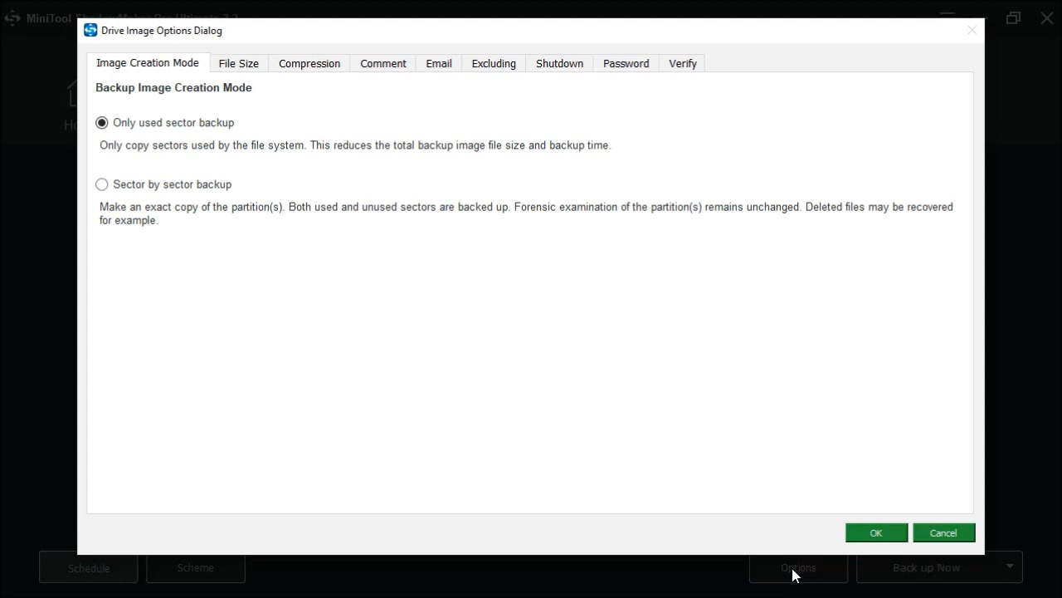
pyautogui.moveTo(943, 532)
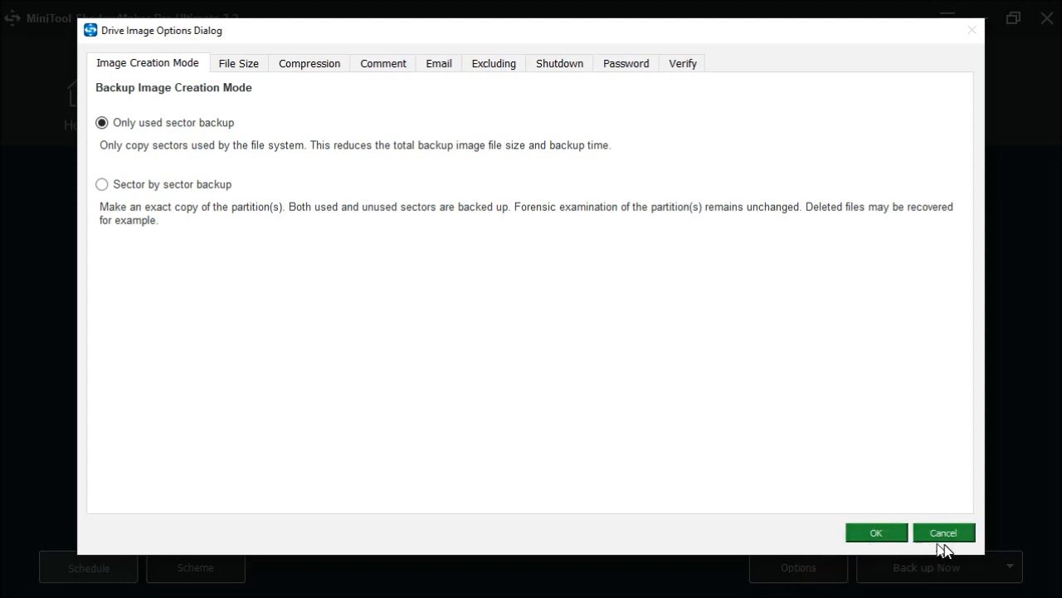
pyautogui.click(944, 532)
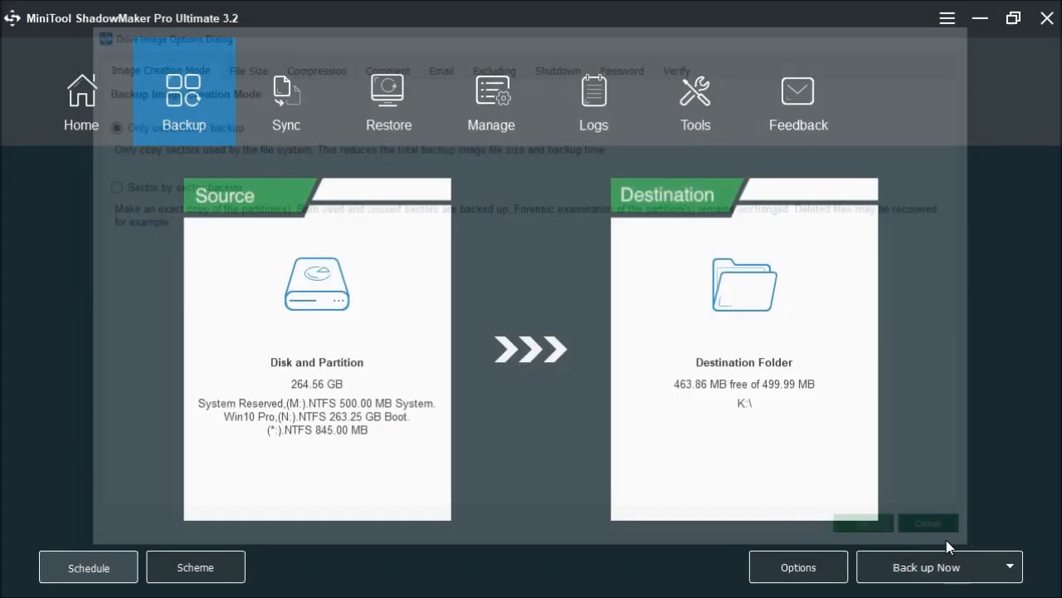
pyautogui.click(927, 523)
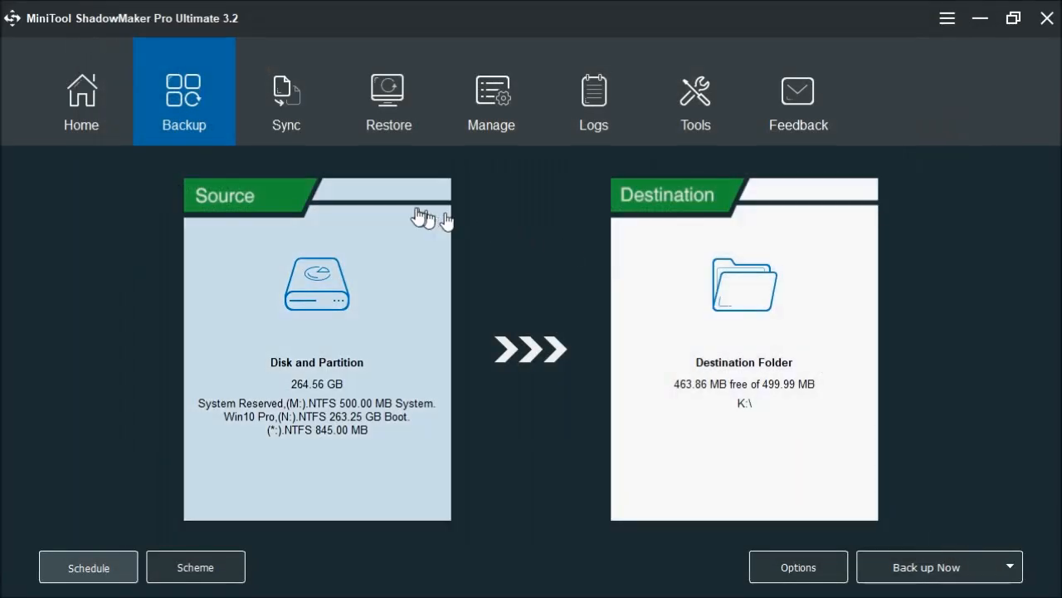
# Step: Open the Sync page and view its comparison Options dialog, then cancel it
pyautogui.click(287, 95)
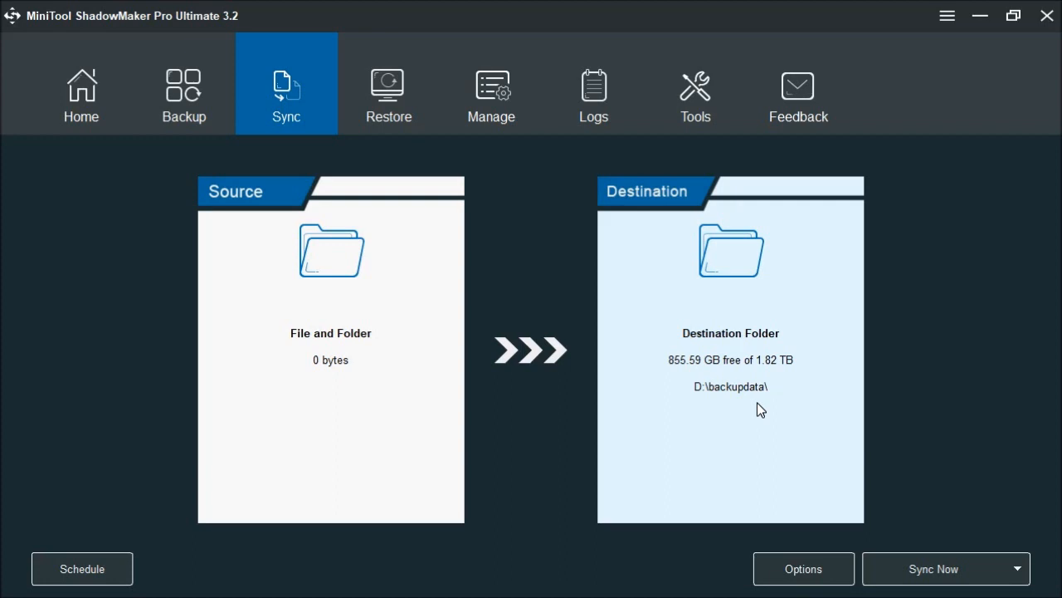
pyautogui.click(803, 569)
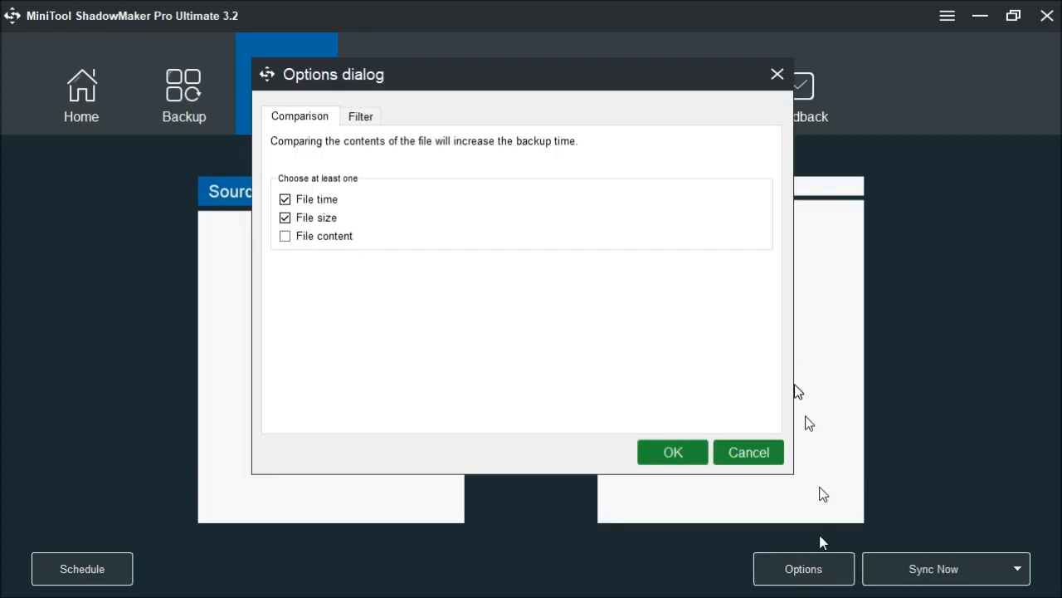
pyautogui.moveTo(788, 374)
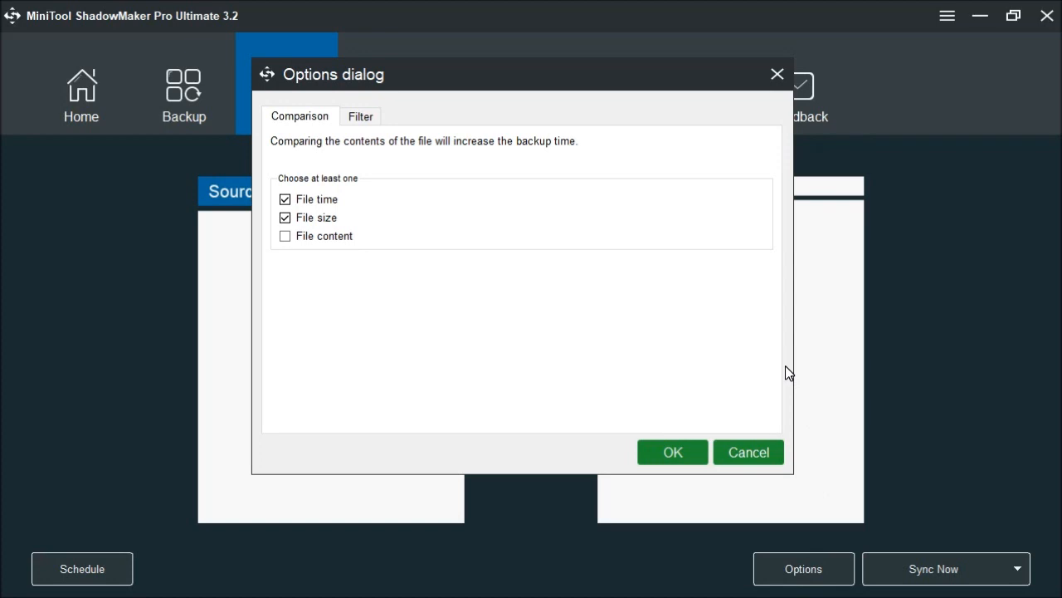
pyautogui.moveTo(767, 444)
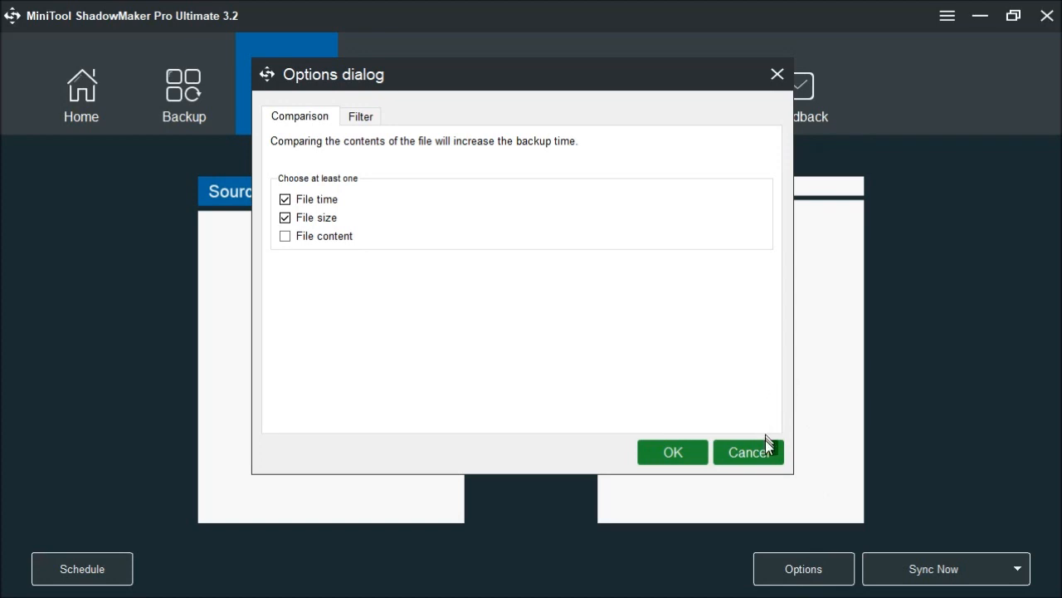
pyautogui.click(748, 451)
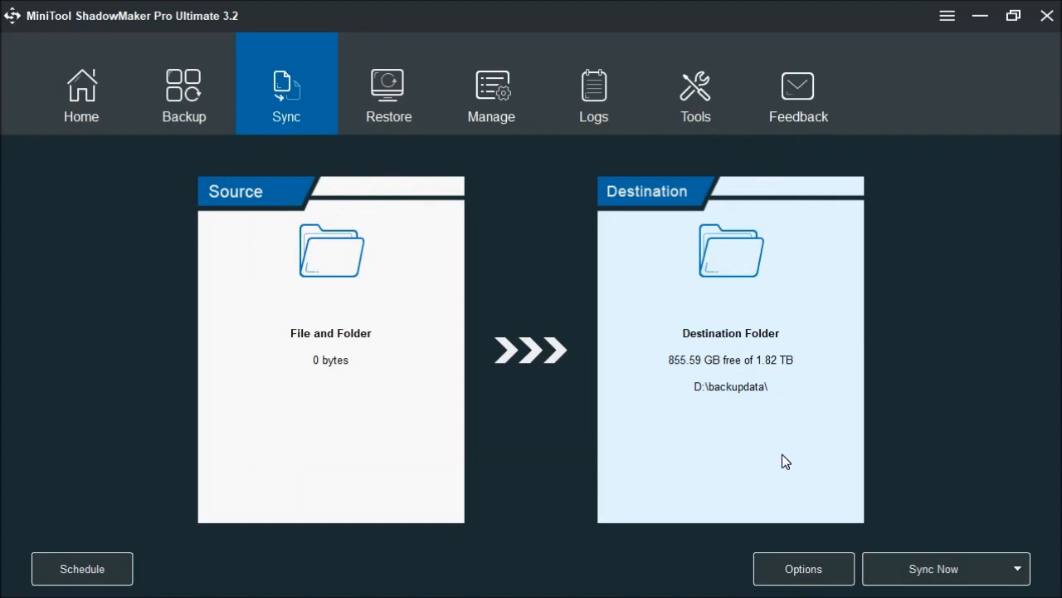
# Step: Open the Restore page listing the drive-to-image backup from 2019-12-15
pyautogui.click(387, 96)
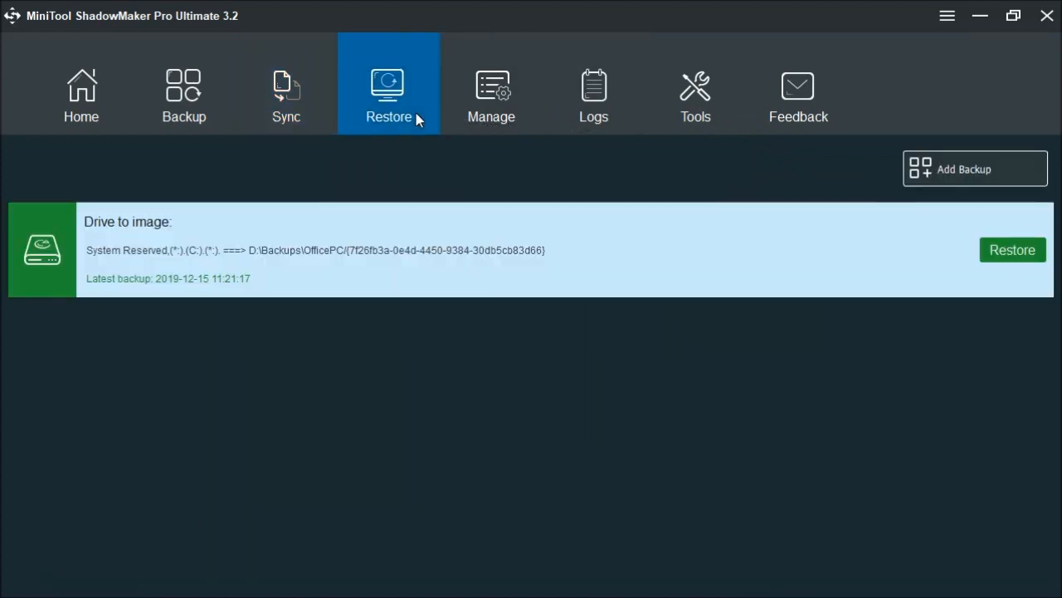
pyautogui.moveTo(349, 288)
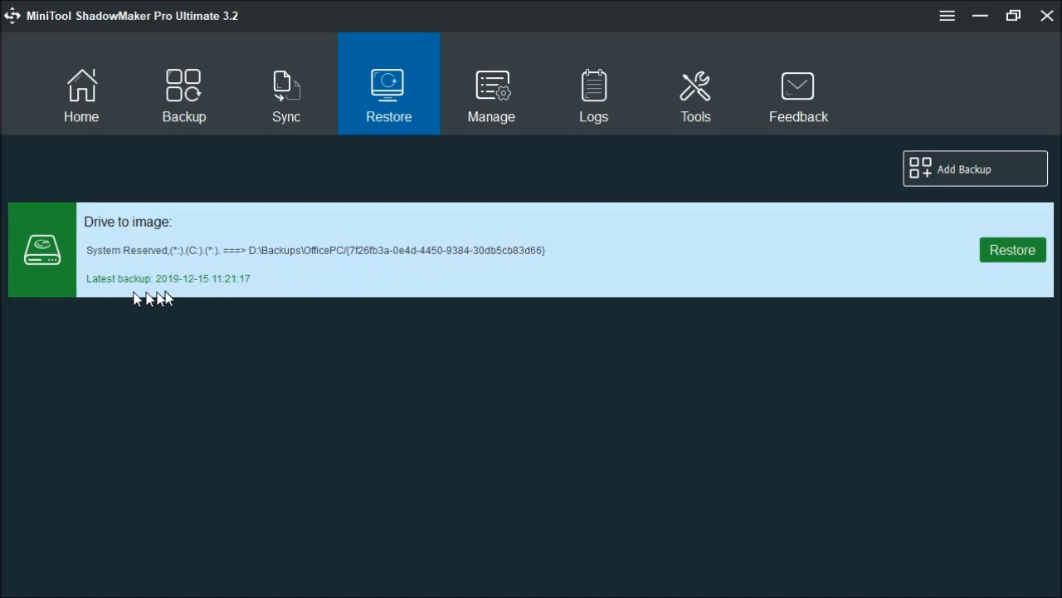
pyautogui.moveTo(255, 293)
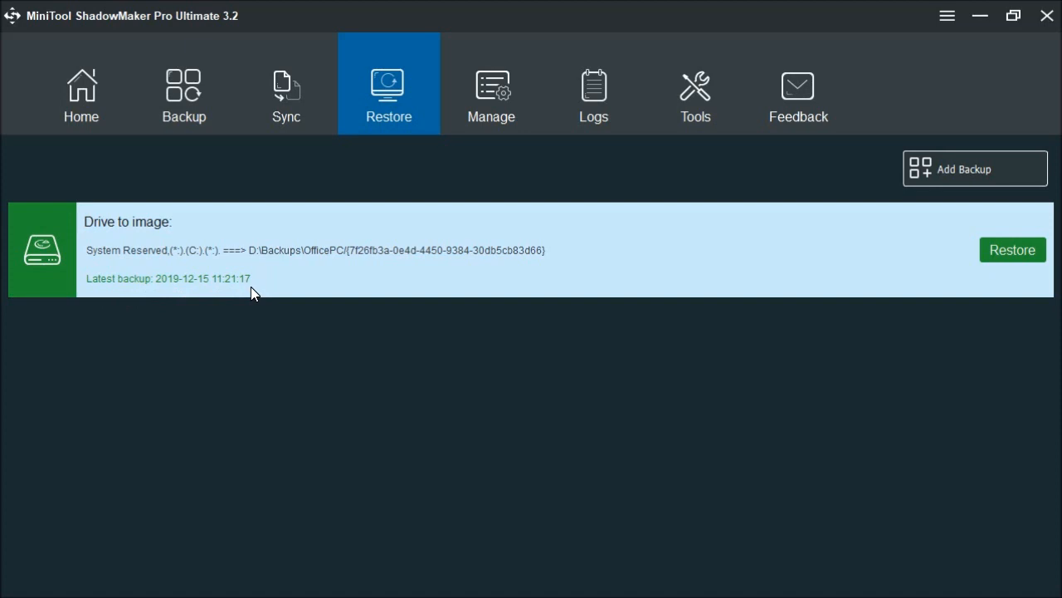
pyautogui.moveTo(484, 104)
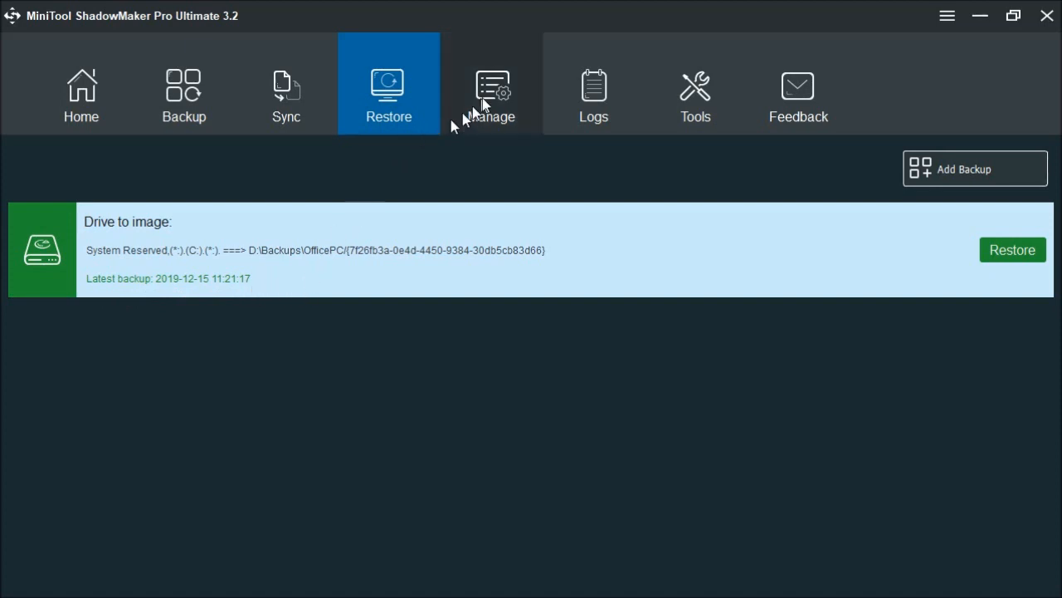
# Step: On Manage, view the full/incremental/differential backup choices and the drive-to-image task menu
pyautogui.click(491, 92)
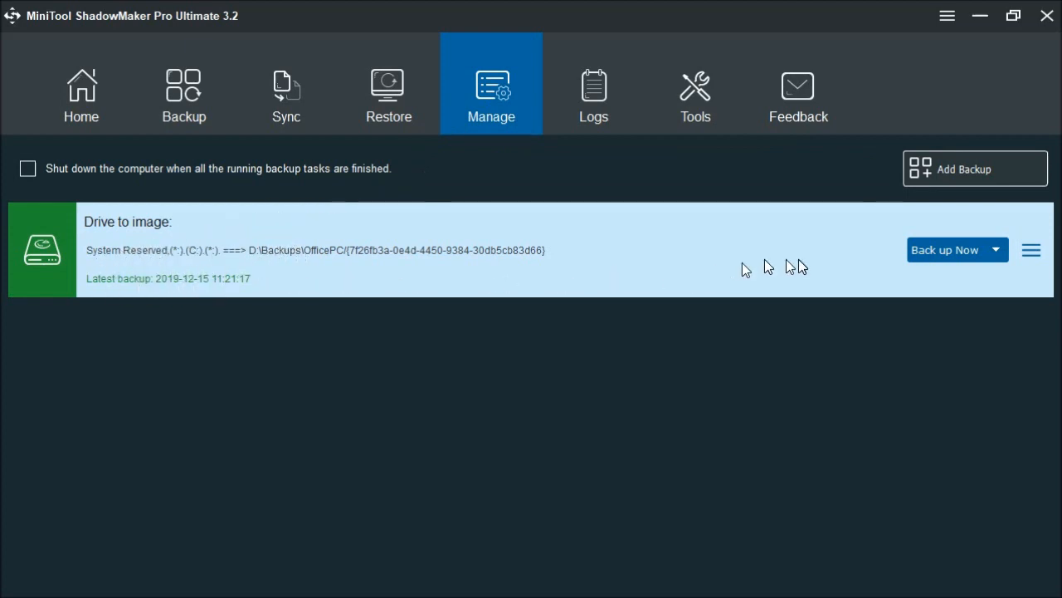
pyautogui.moveTo(986, 271)
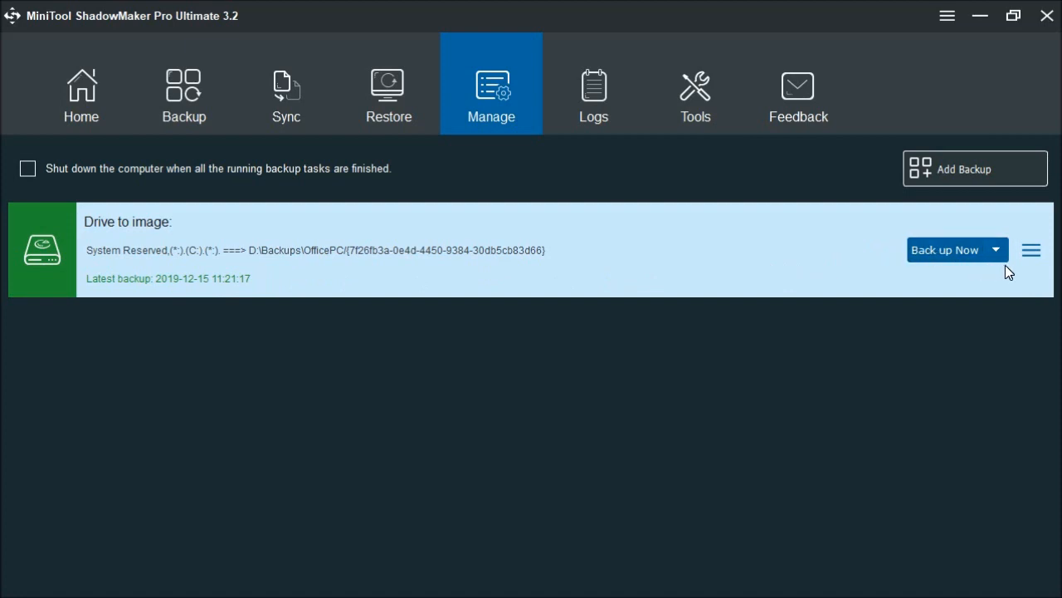
pyautogui.click(996, 249)
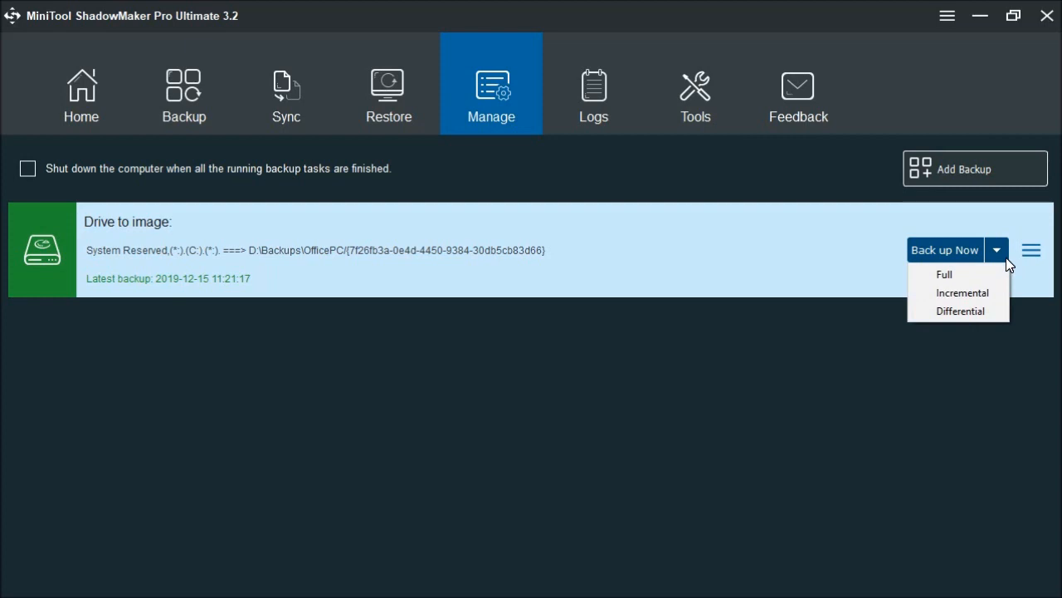
pyautogui.click(1031, 249)
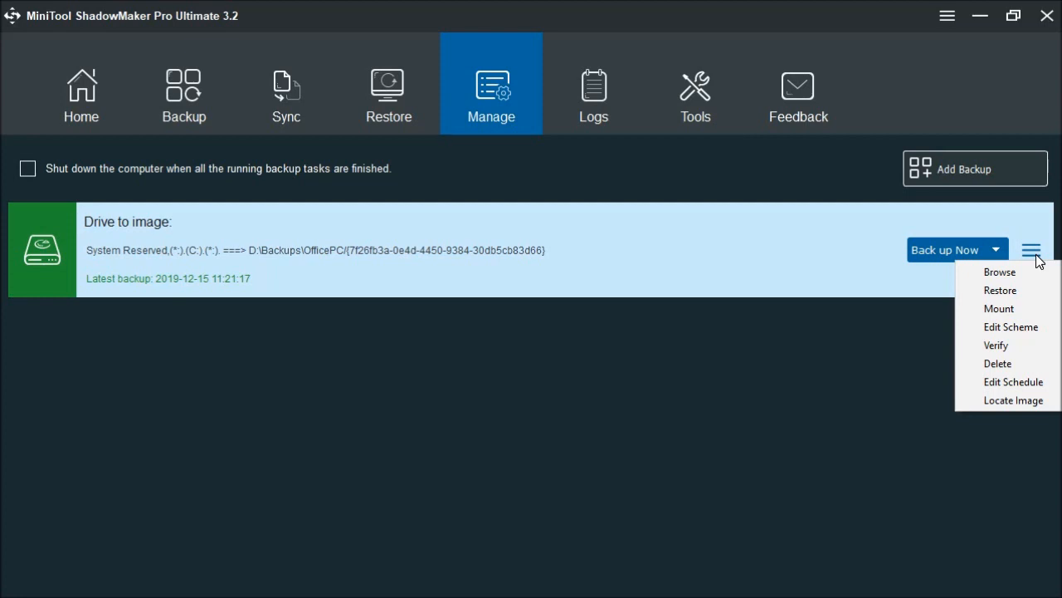
pyautogui.moveTo(1028, 326)
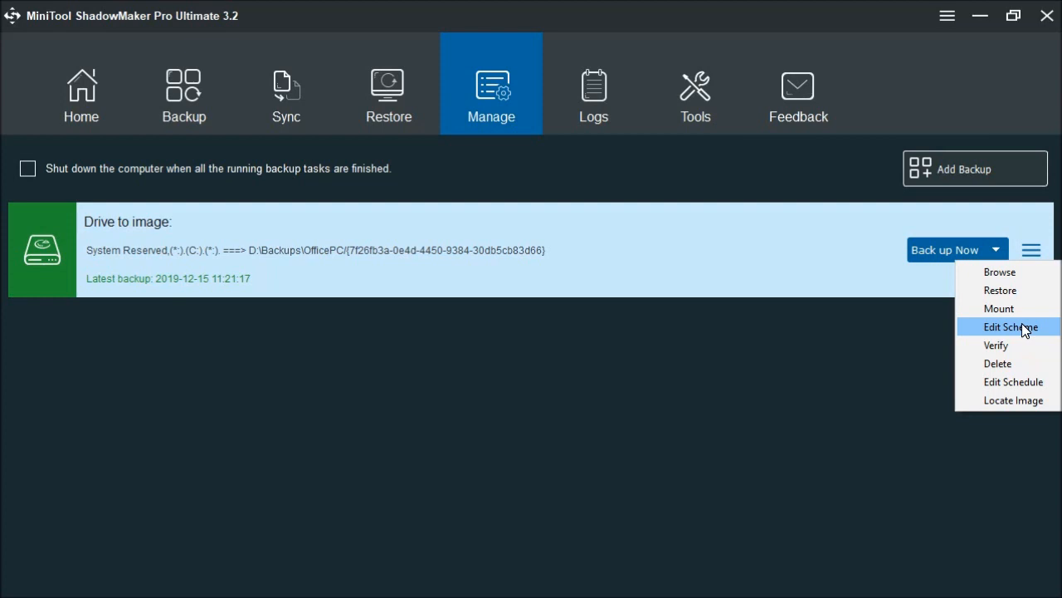
pyautogui.moveTo(1009, 346)
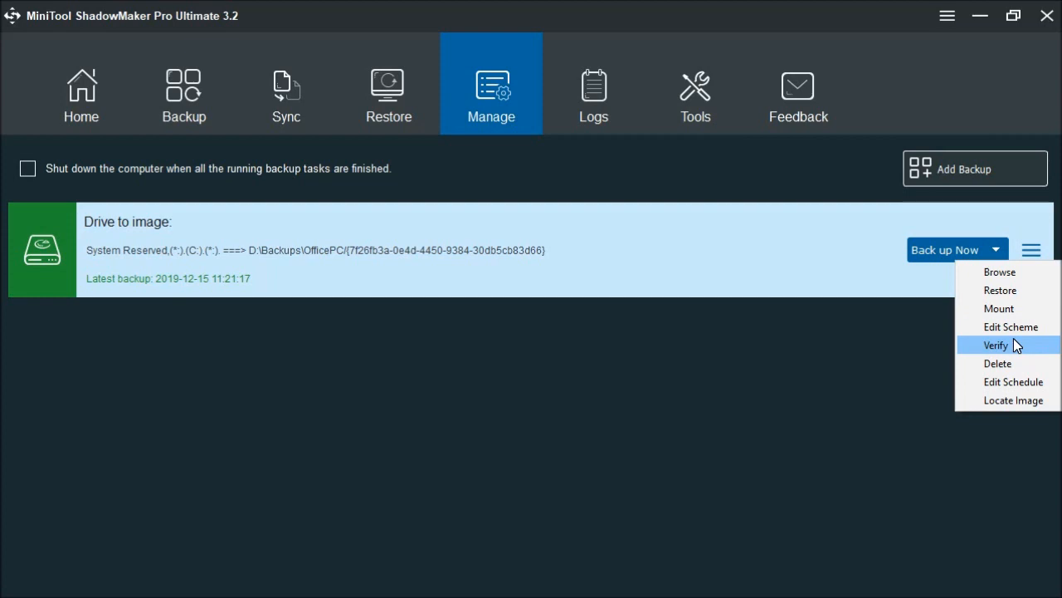
pyautogui.moveTo(1020, 363)
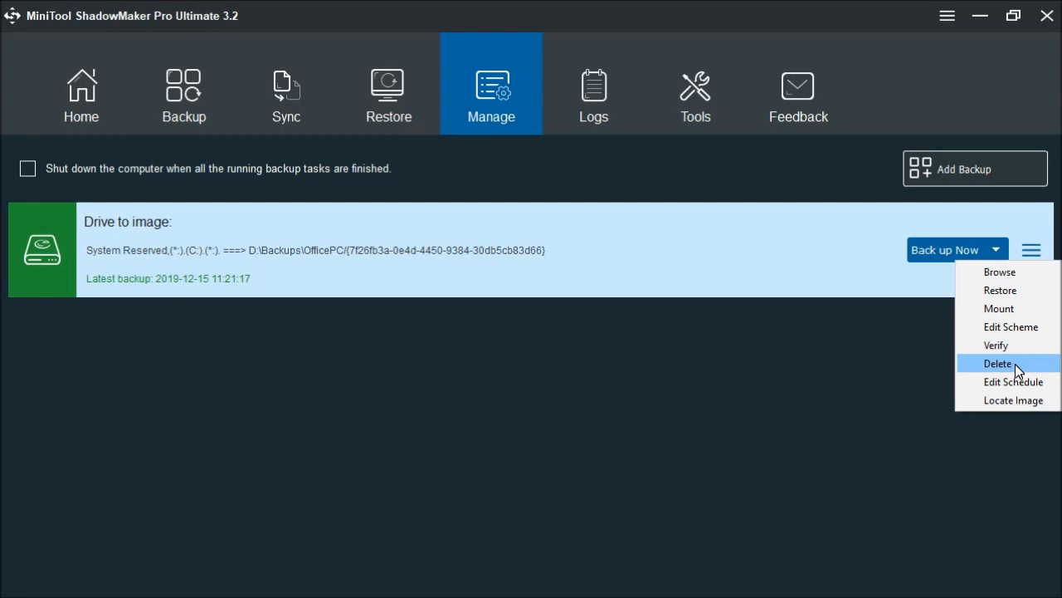
pyautogui.moveTo(1013, 381)
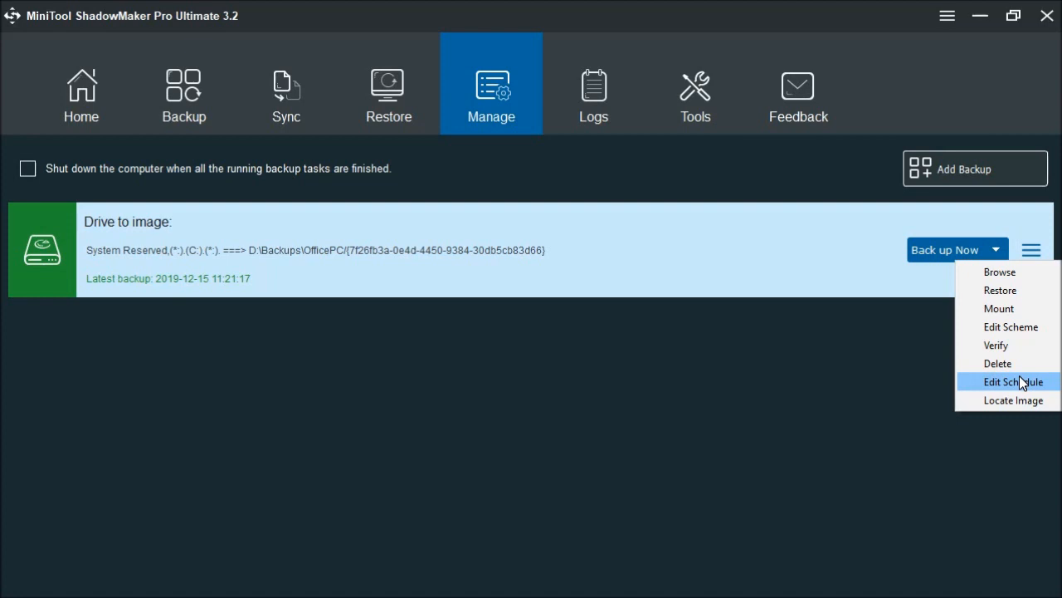
pyautogui.moveTo(1013, 401)
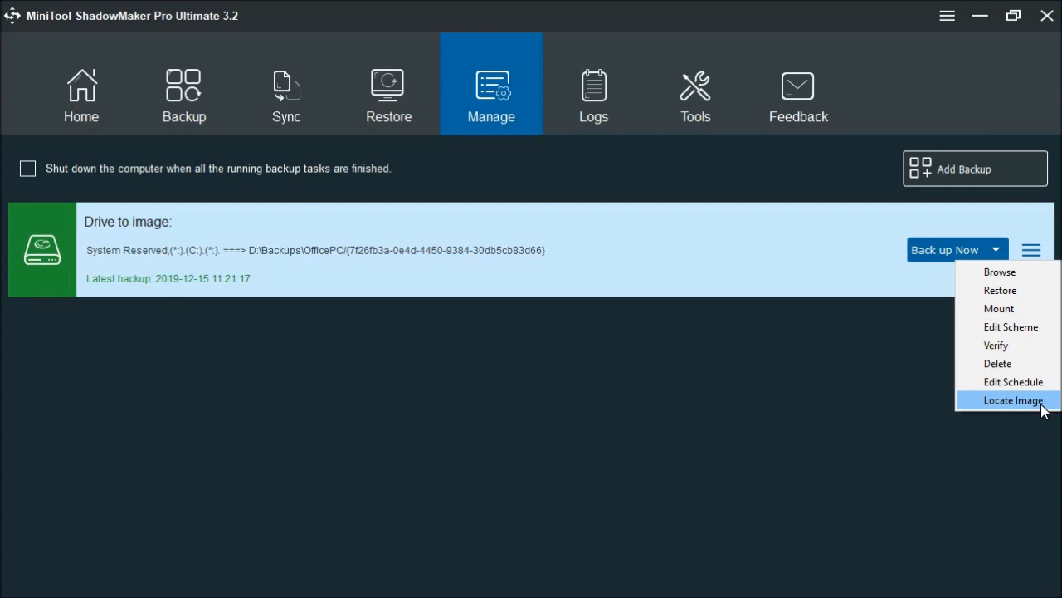
# Step: Open the Logs page listing the two successful drive-to-image backup tasks
pyautogui.click(594, 95)
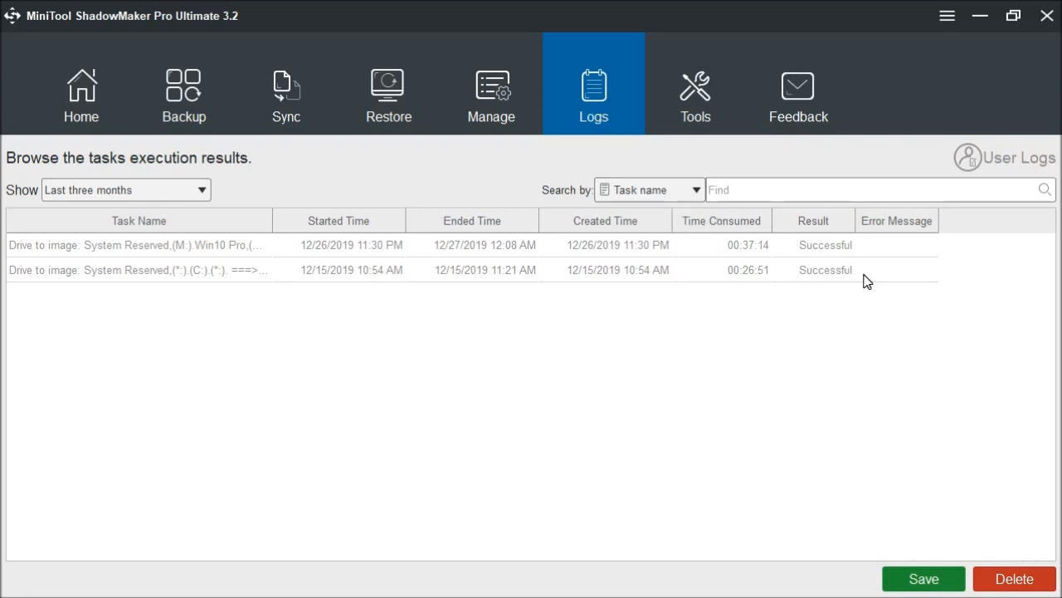
pyautogui.moveTo(822, 153)
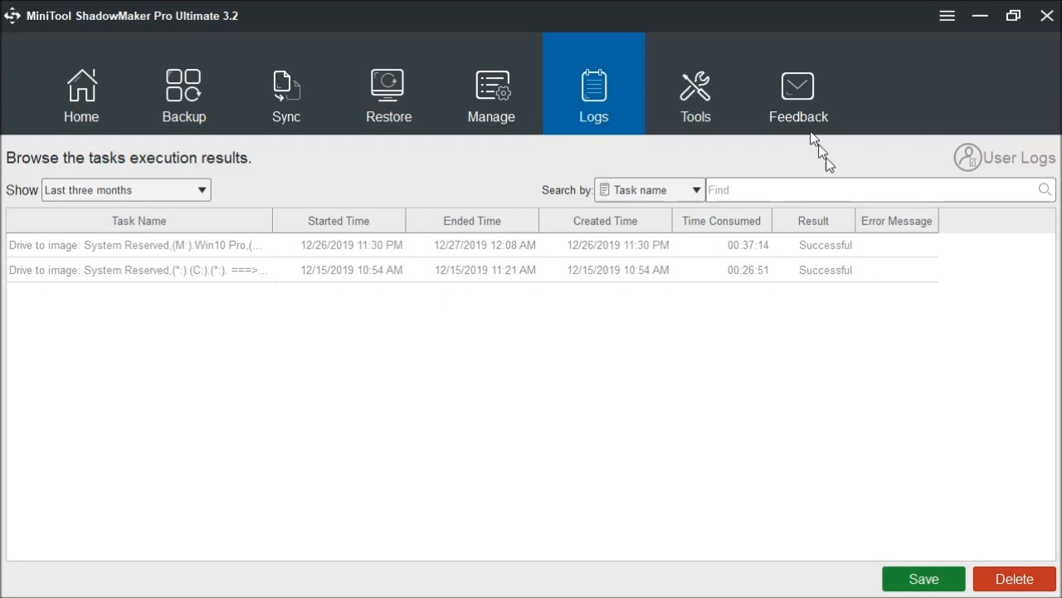
# Step: Open the Tools page with Media Builder, Add Boot Menu, Mount, Clone Disk and PXE
pyautogui.click(696, 91)
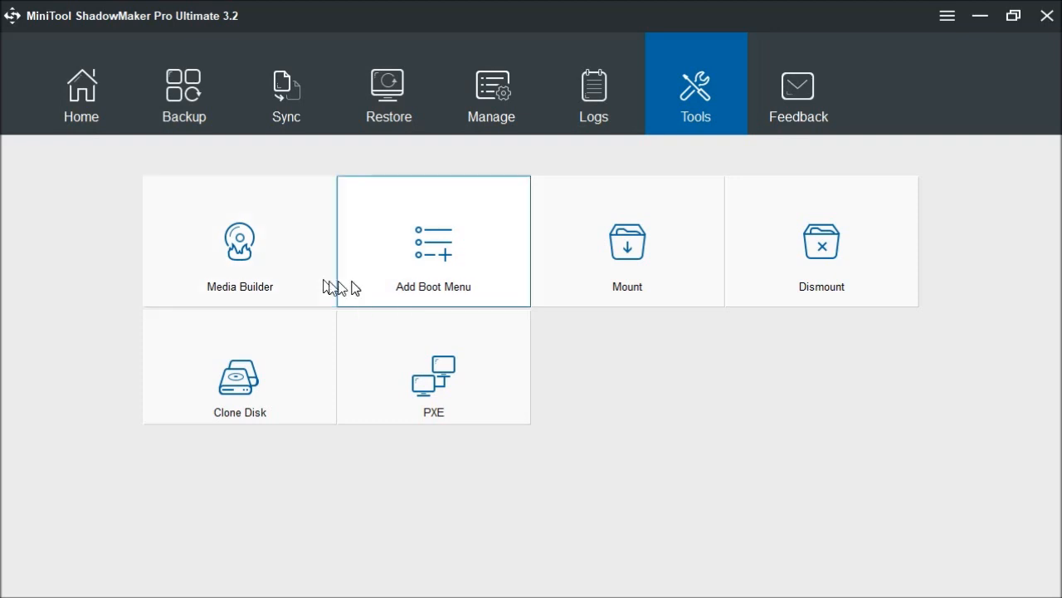
pyautogui.moveTo(444, 264)
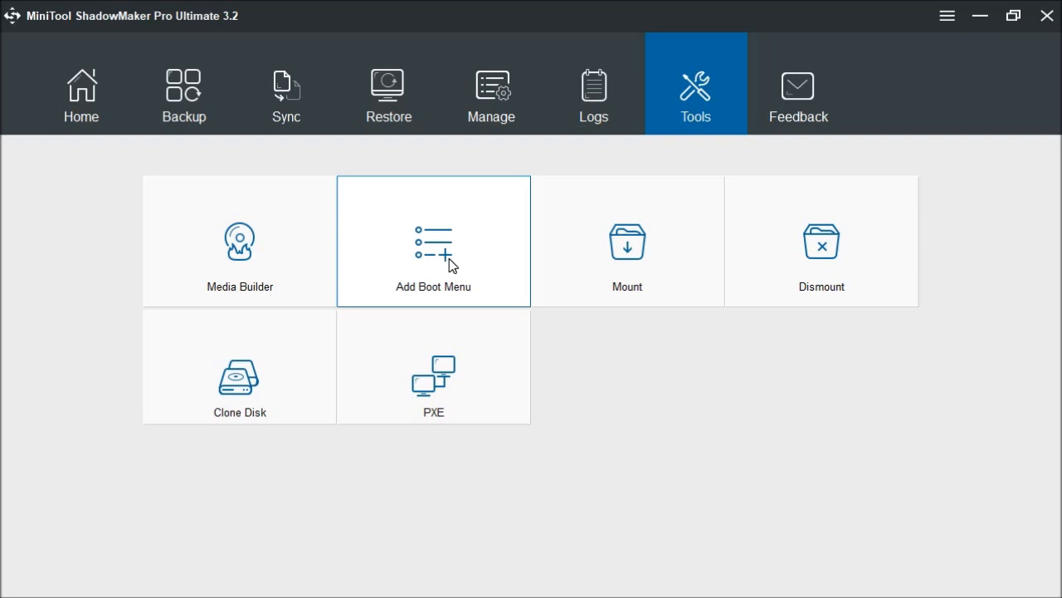
pyautogui.moveTo(468, 236)
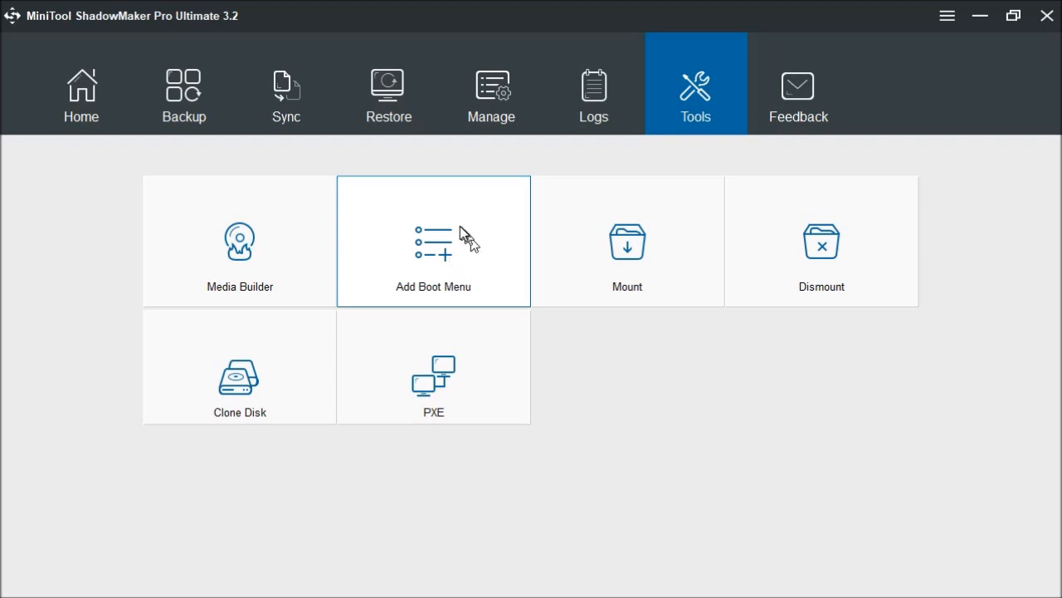
pyautogui.moveTo(444, 297)
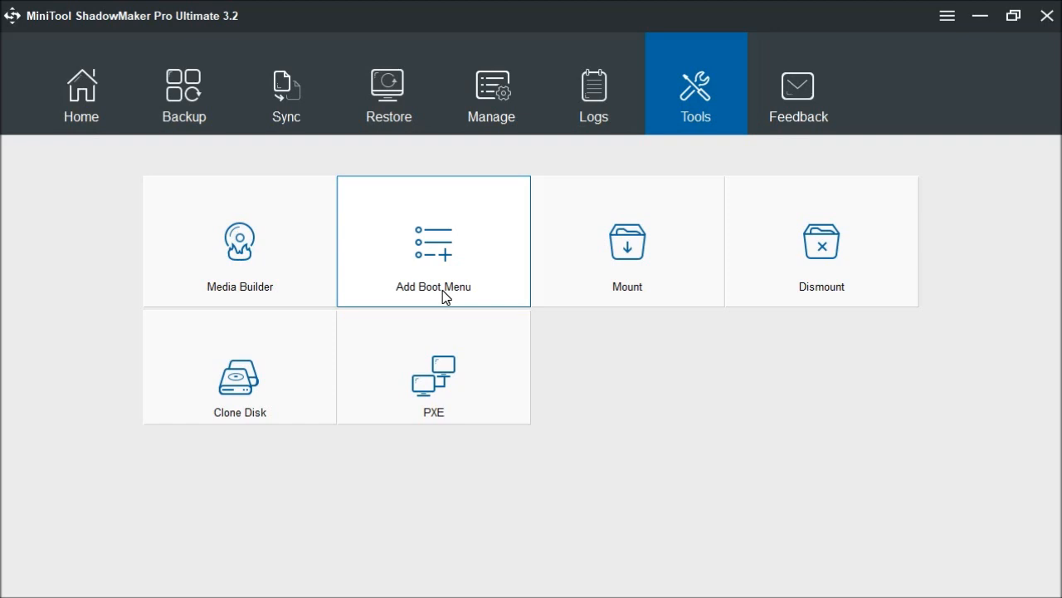
pyautogui.moveTo(477, 288)
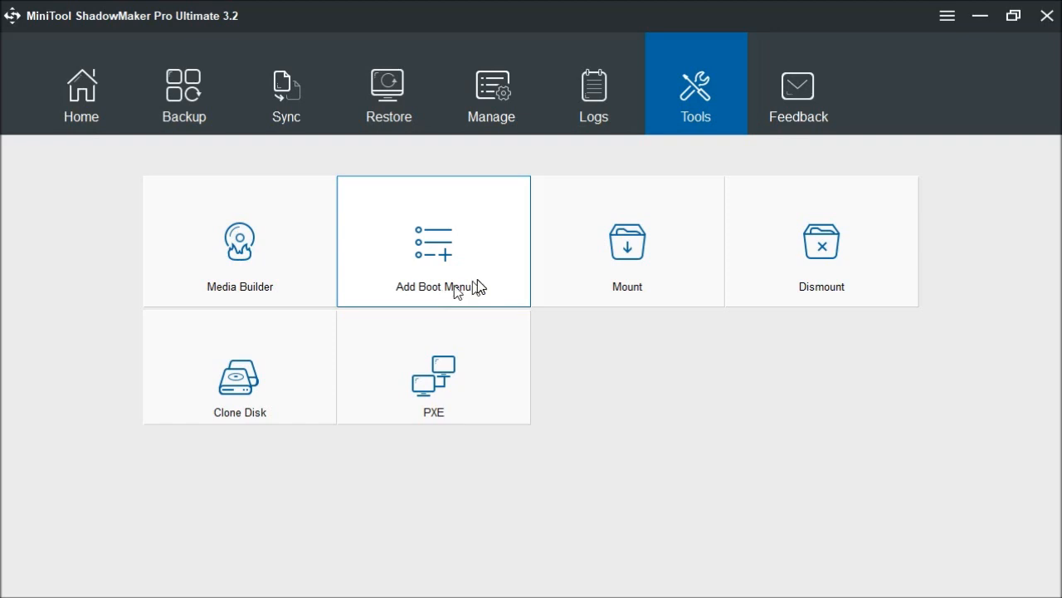
pyautogui.moveTo(419, 286)
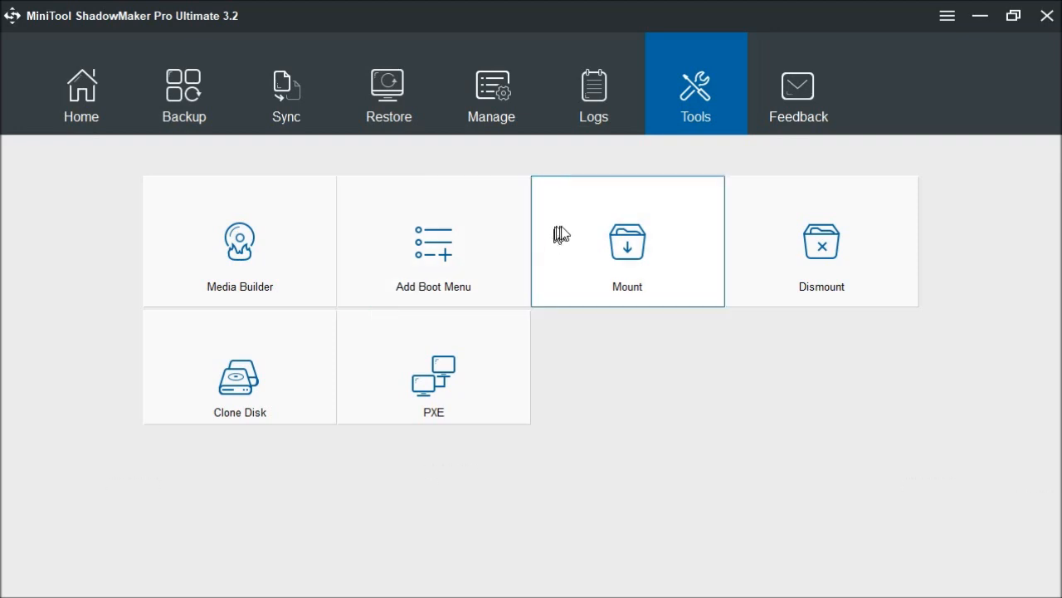
pyautogui.moveTo(633, 260)
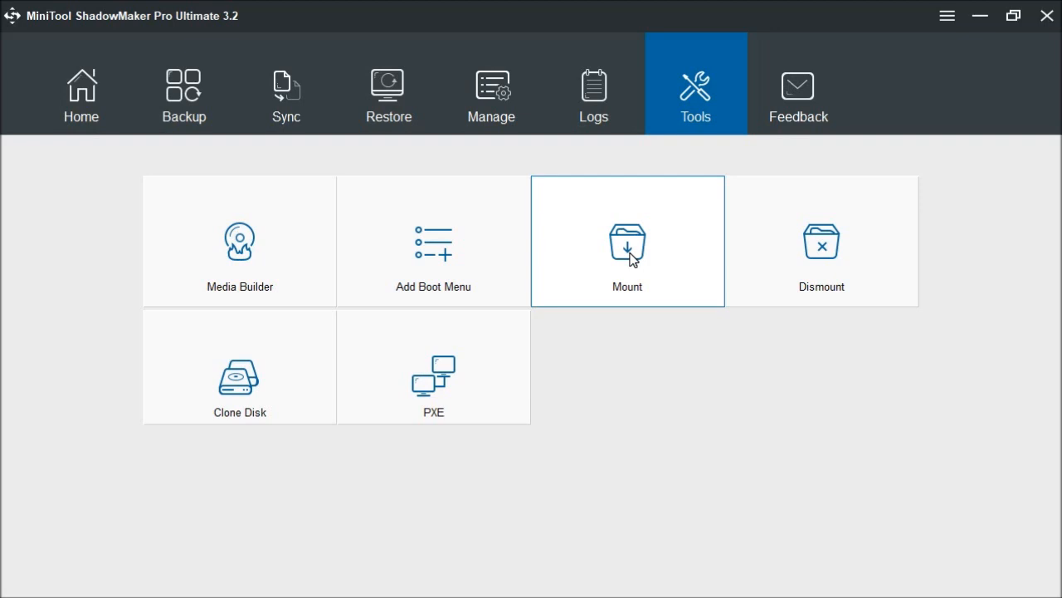
pyautogui.moveTo(793, 232)
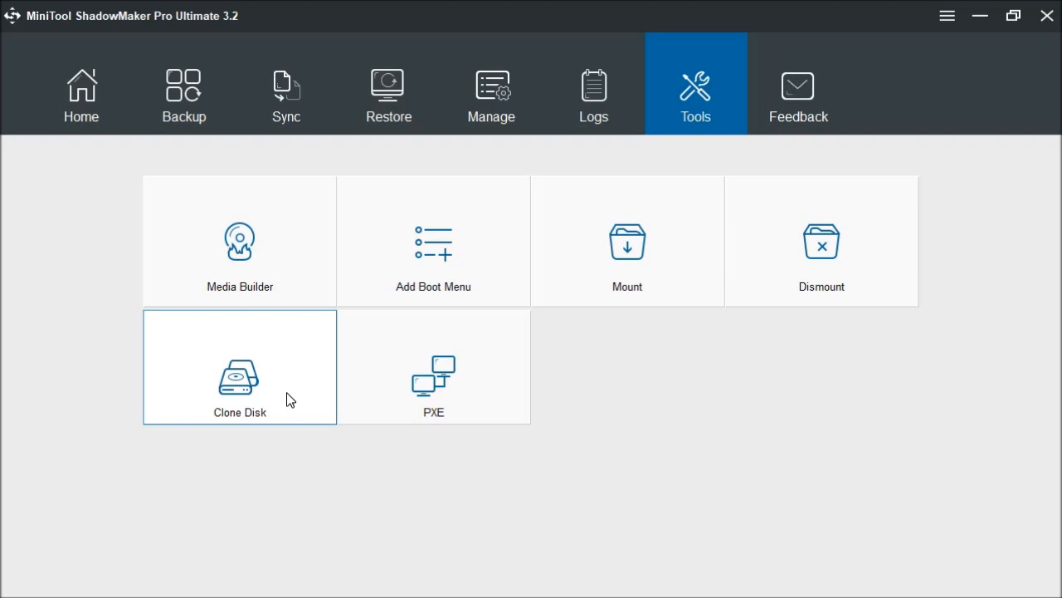
pyautogui.moveTo(290, 404)
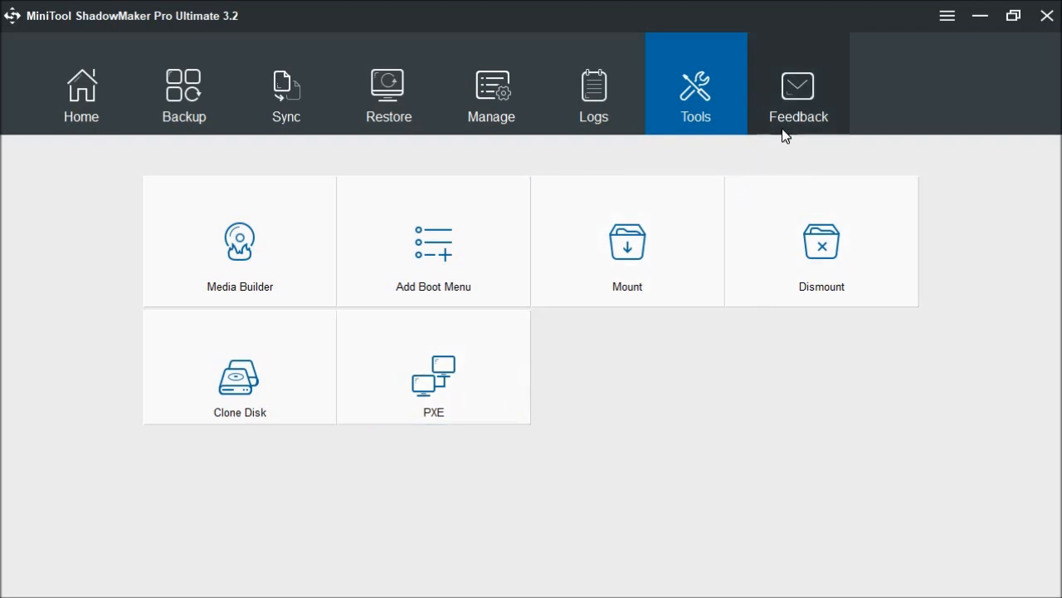
# Step: Open the Feedback page with the support email and report-generation option
pyautogui.click(798, 94)
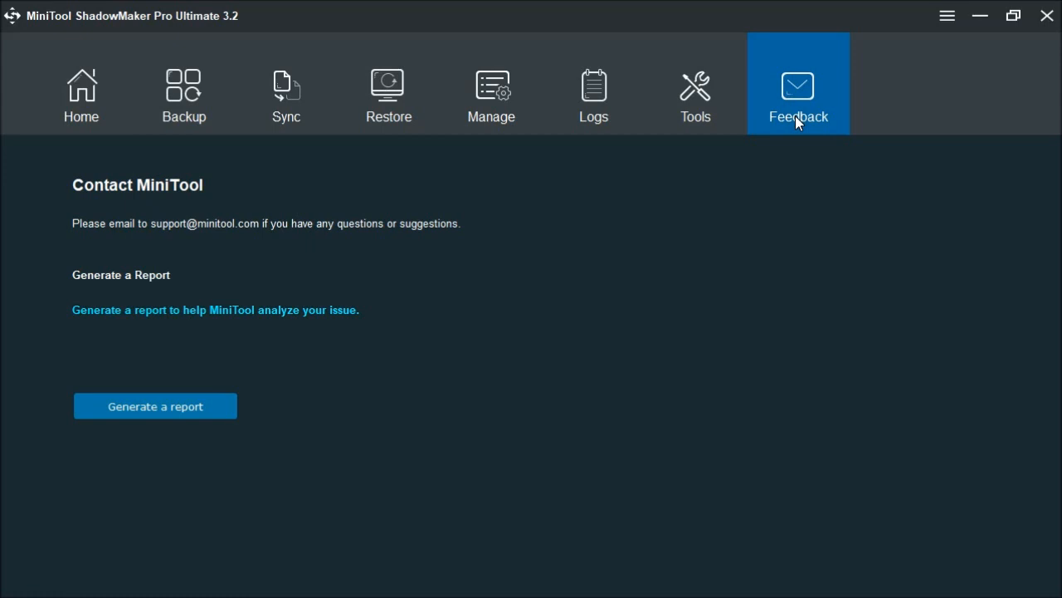
pyautogui.moveTo(934, 41)
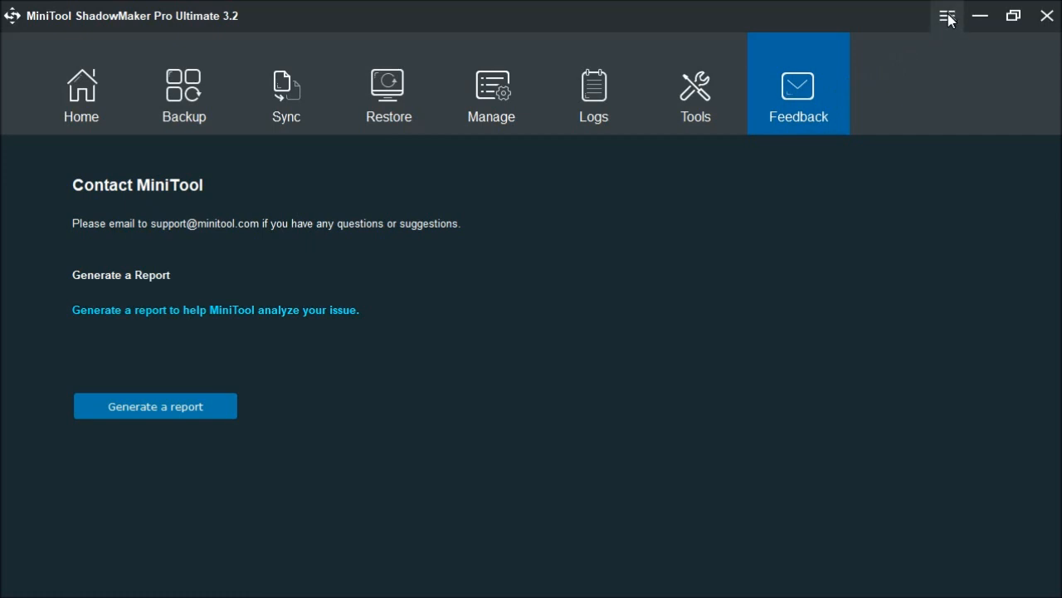
# Step: Browse the main menu's Language, Help, About and Update options, then return Home
pyautogui.click(947, 15)
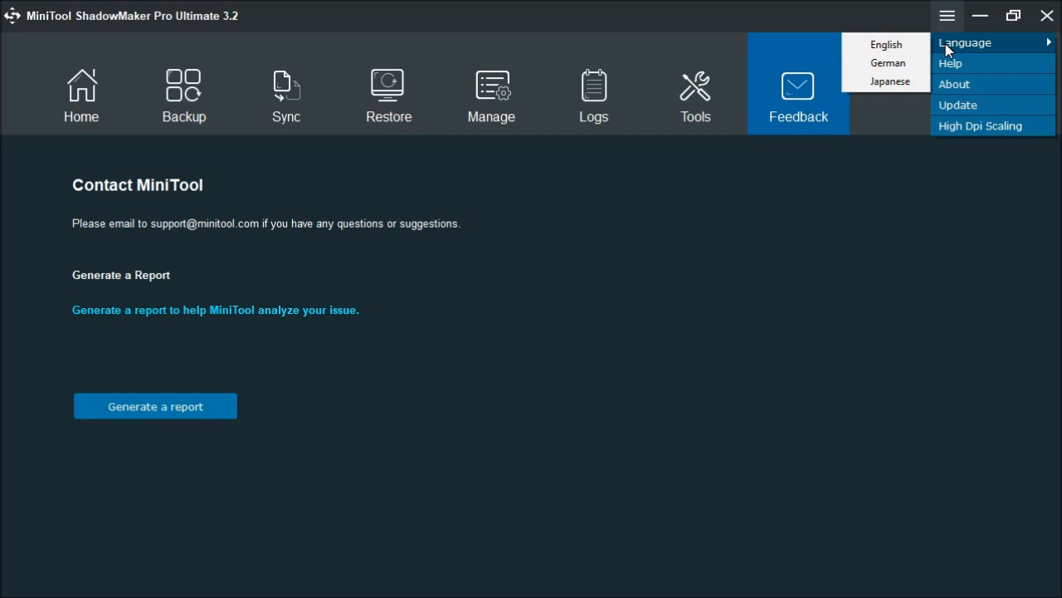
pyautogui.moveTo(963, 70)
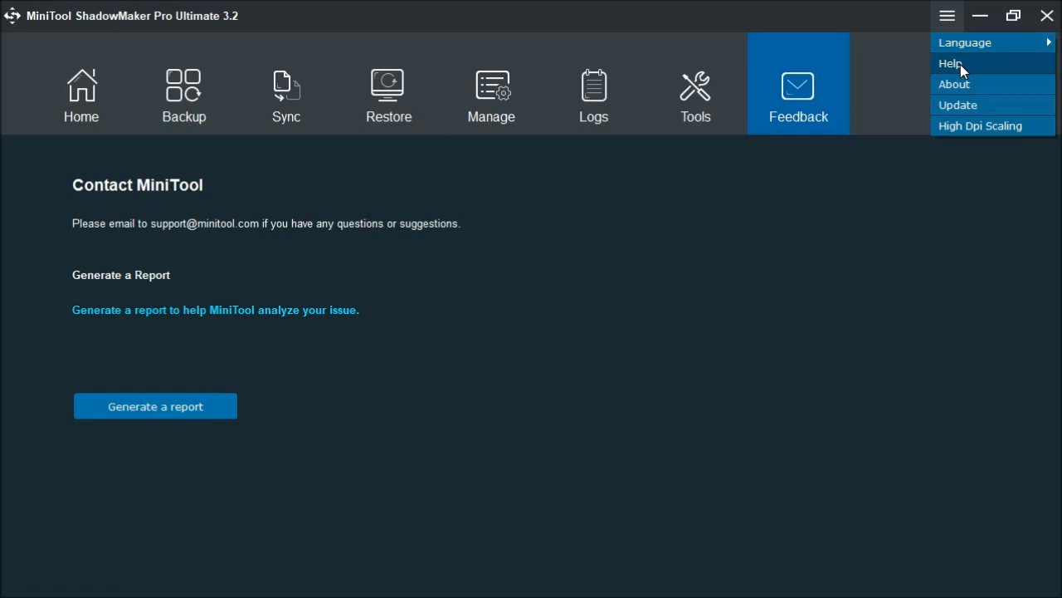
pyautogui.moveTo(963, 84)
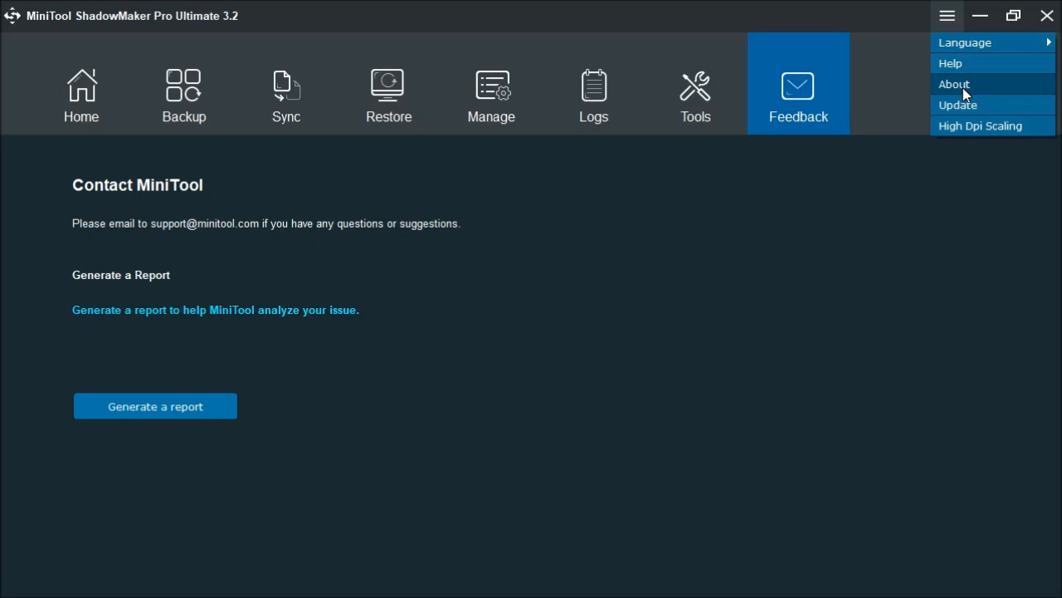
pyautogui.moveTo(962, 104)
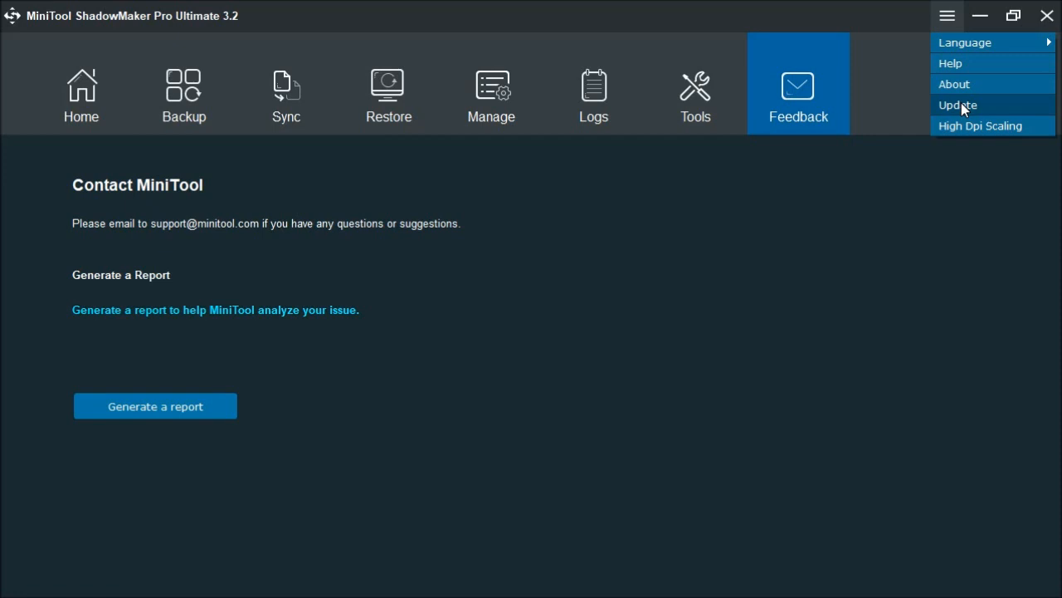
pyautogui.moveTo(963, 134)
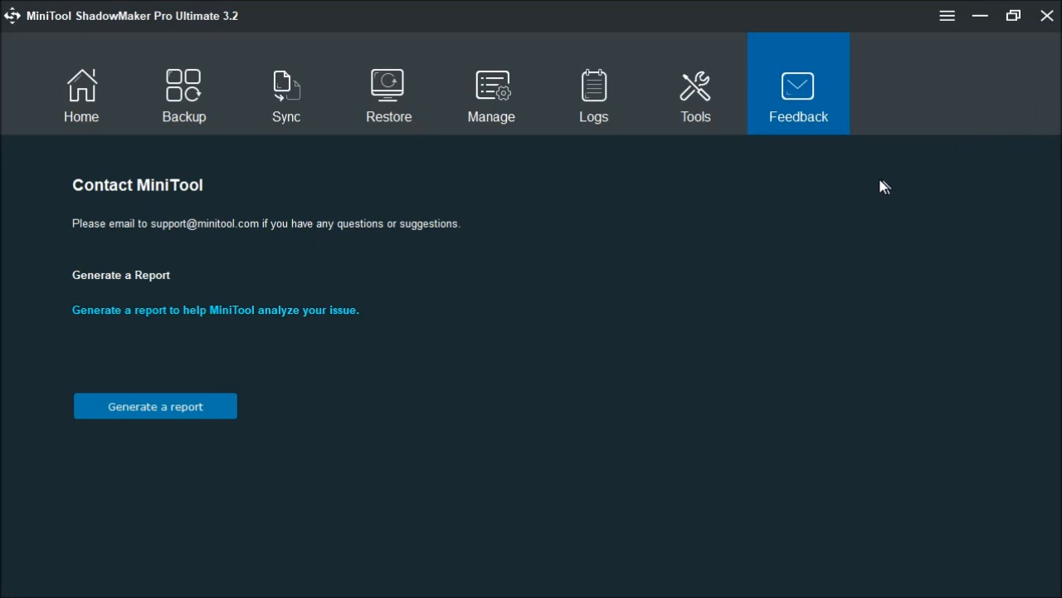
pyautogui.click(81, 95)
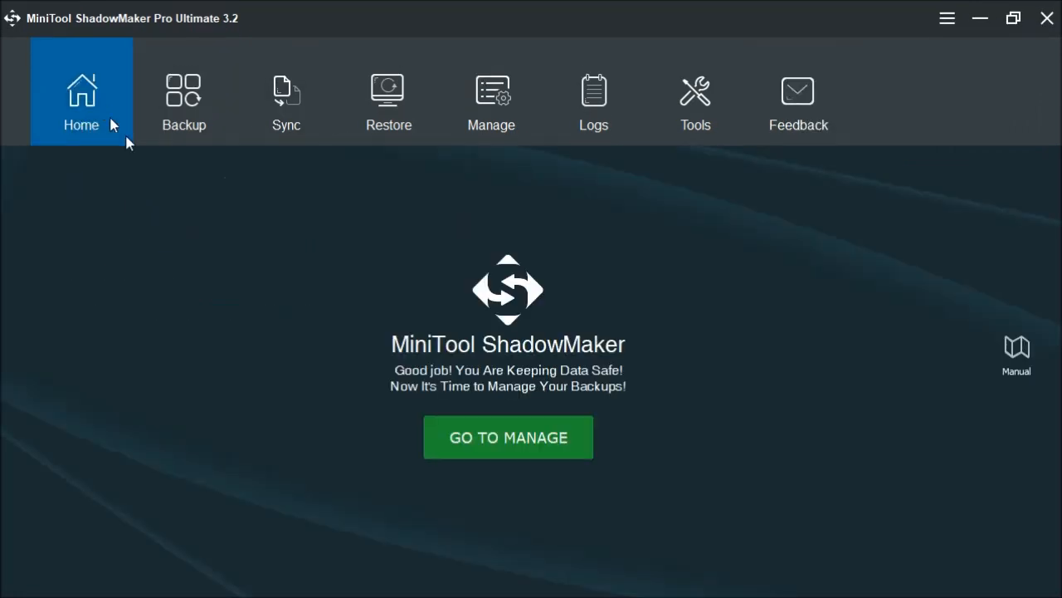
pyautogui.moveTo(622, 215)
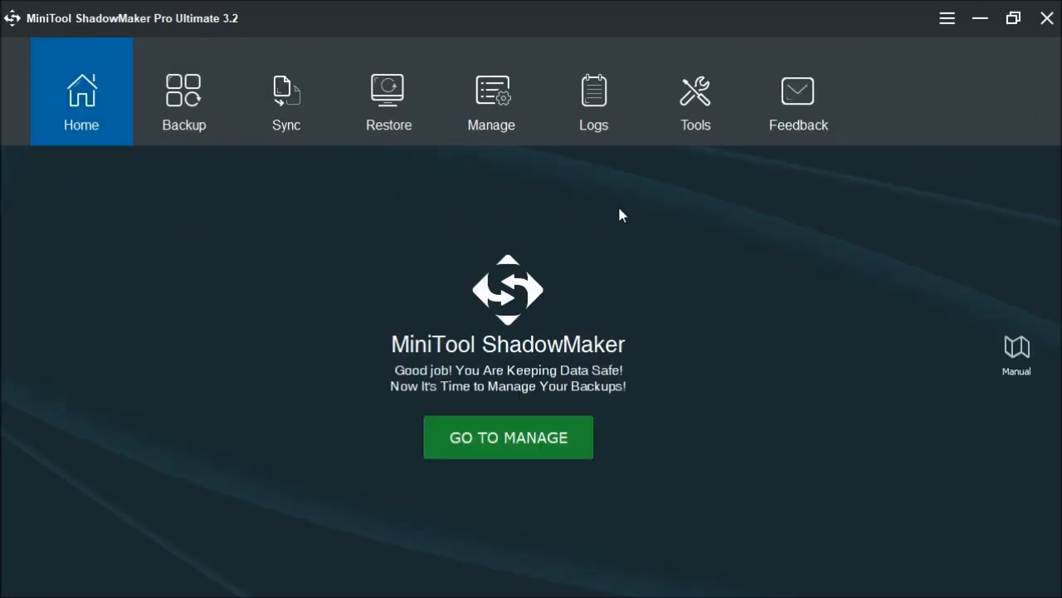